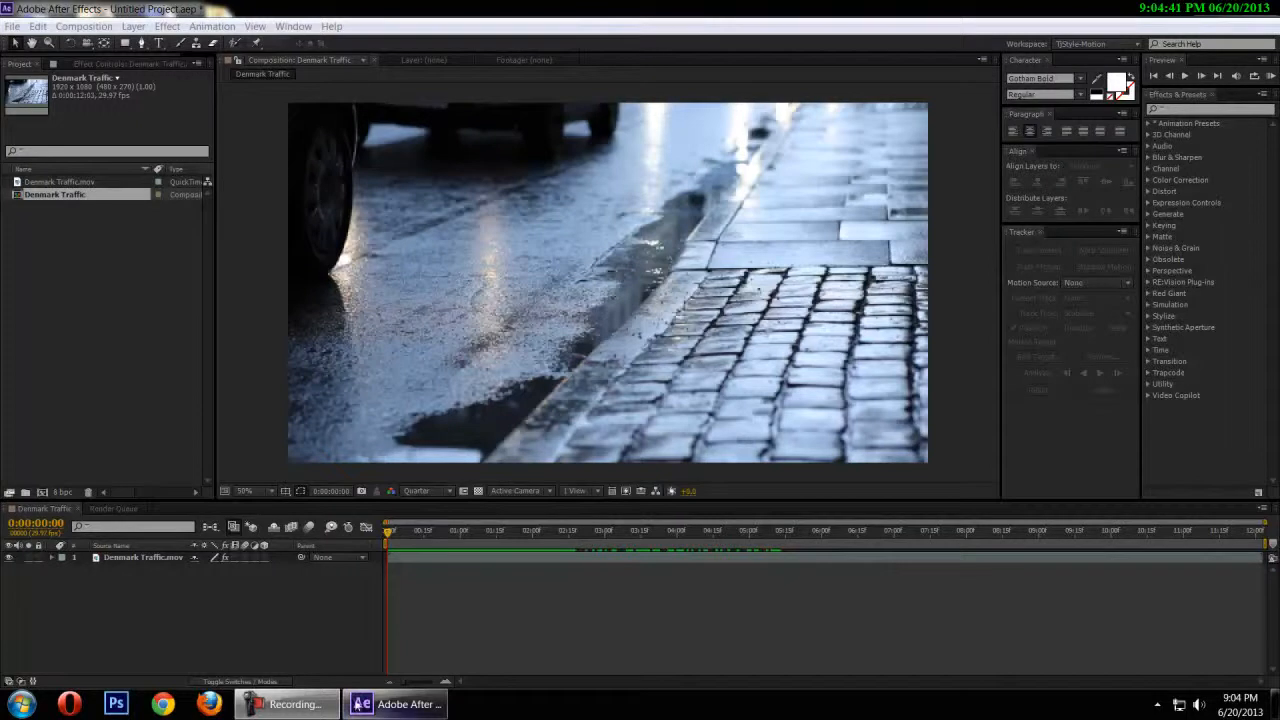
- Preview the Denmark Traffic composition and scrub through its opening frames
click(290, 704)
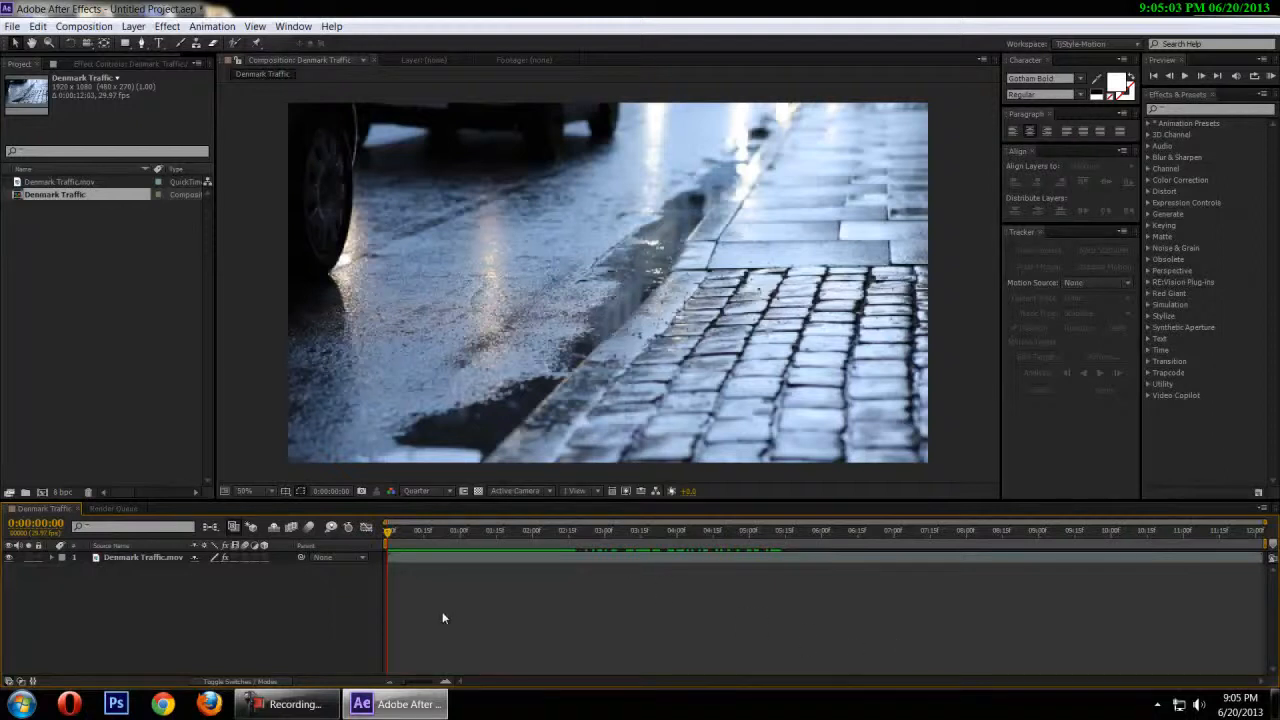
click(288, 703)
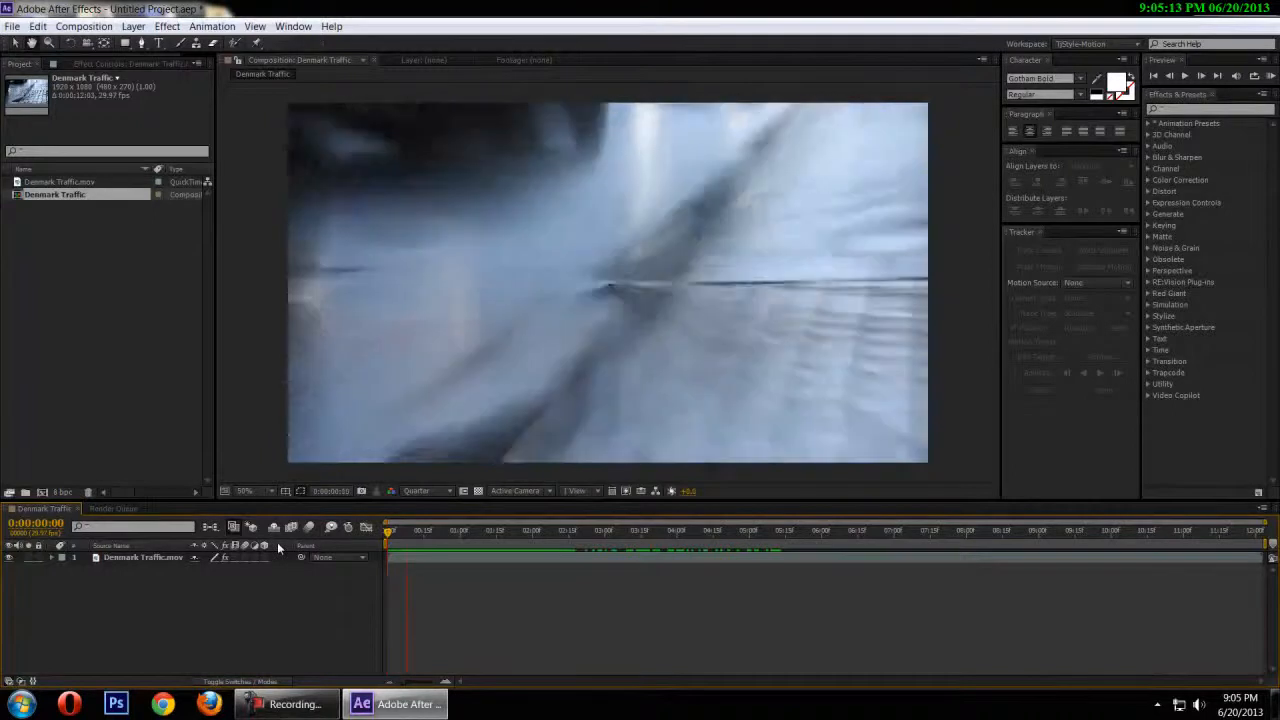
click(535, 530)
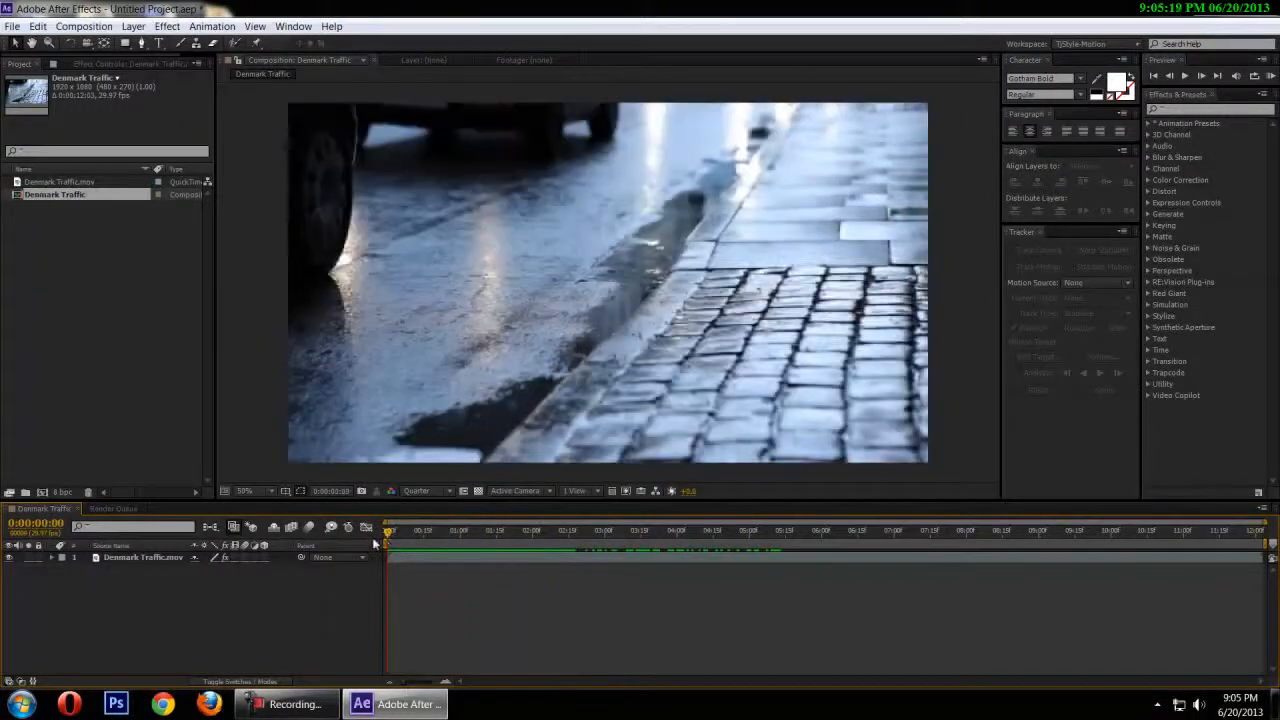
drag(390, 540, 437, 540)
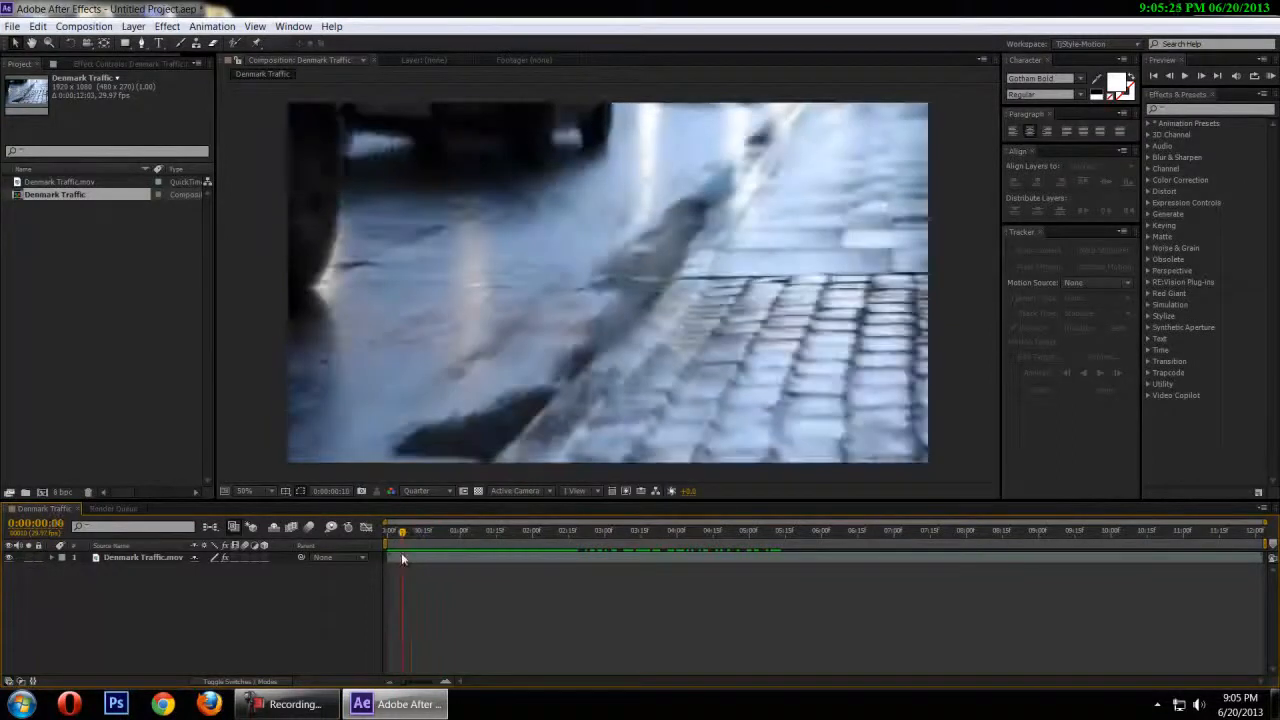
click(440, 531)
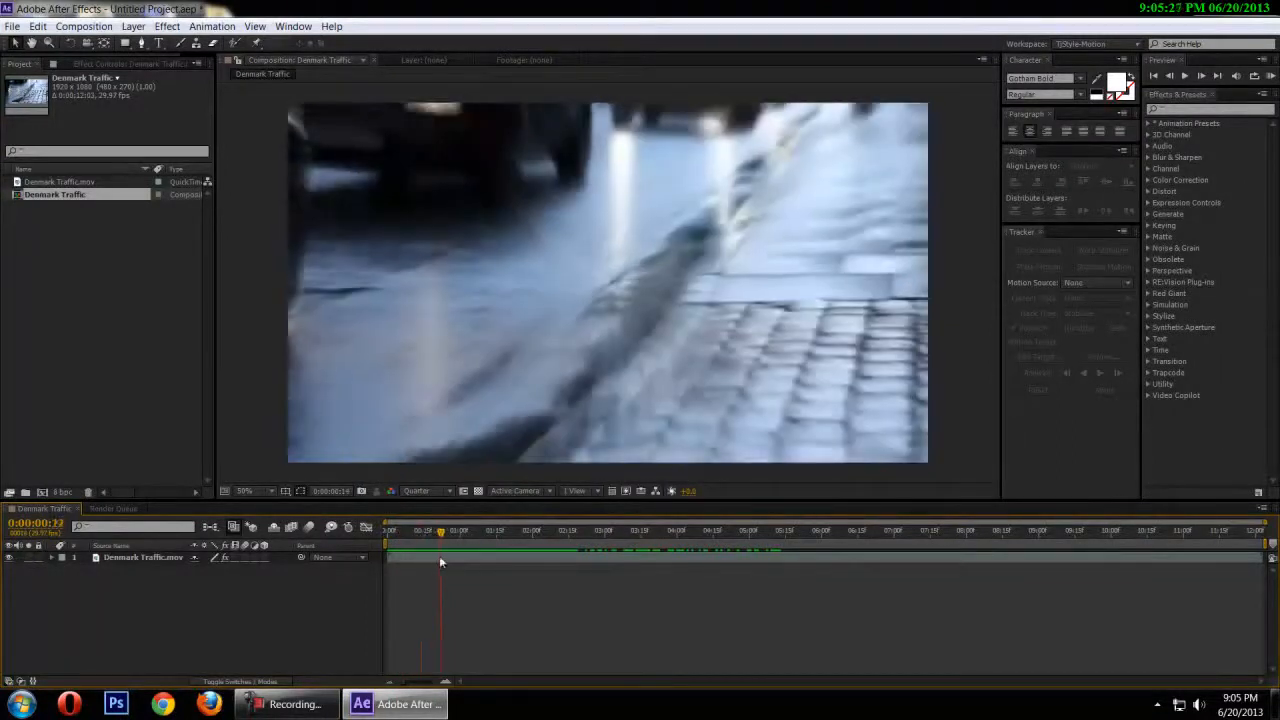
click(500, 530)
text(cc ra)
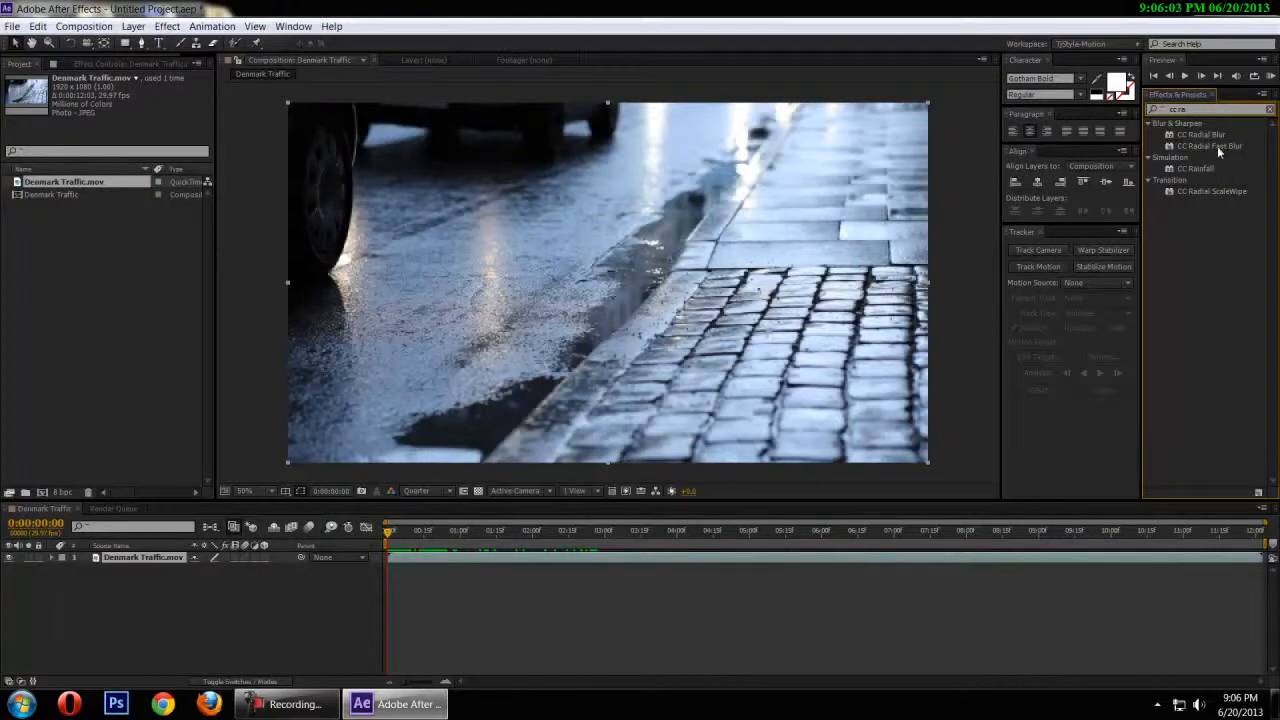
- Apply CC Radial Fast Blur to the Denmark Traffic layer, starting Amount at 50
double_click(1210, 146)
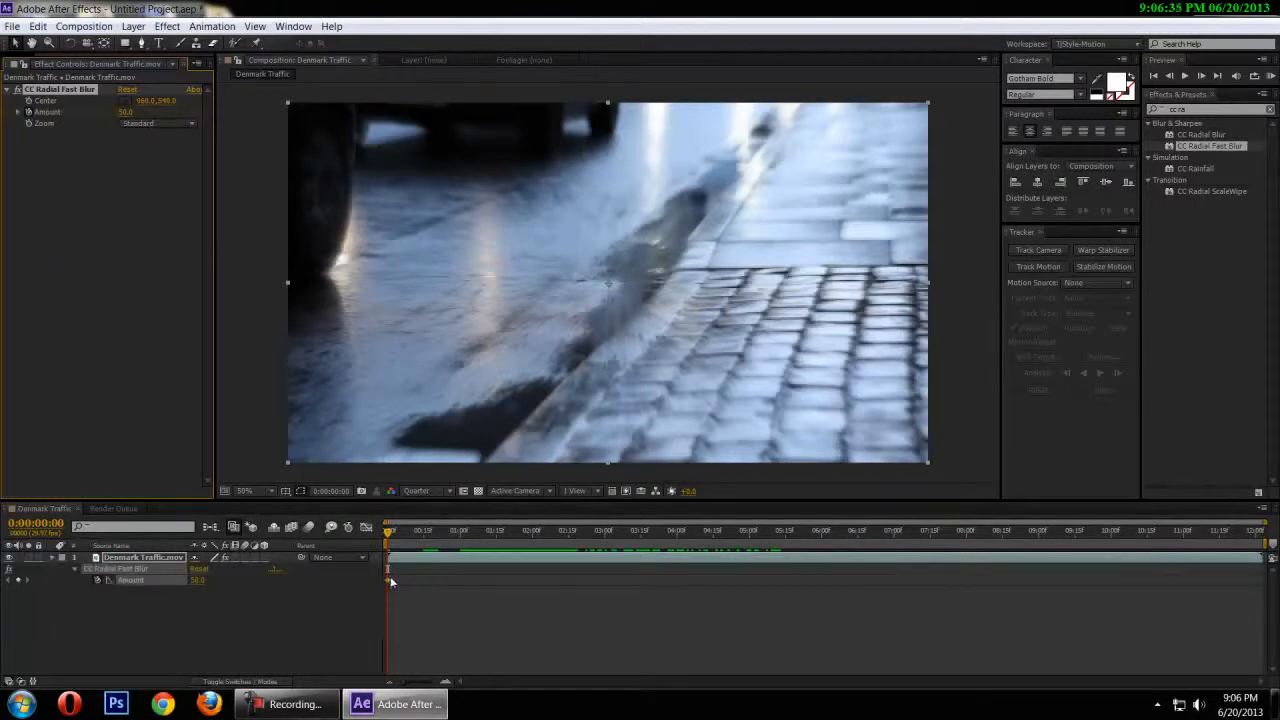
- Key the blur Amount to 100 at 0:16 and move the playhead to one second
right_click(388, 580)
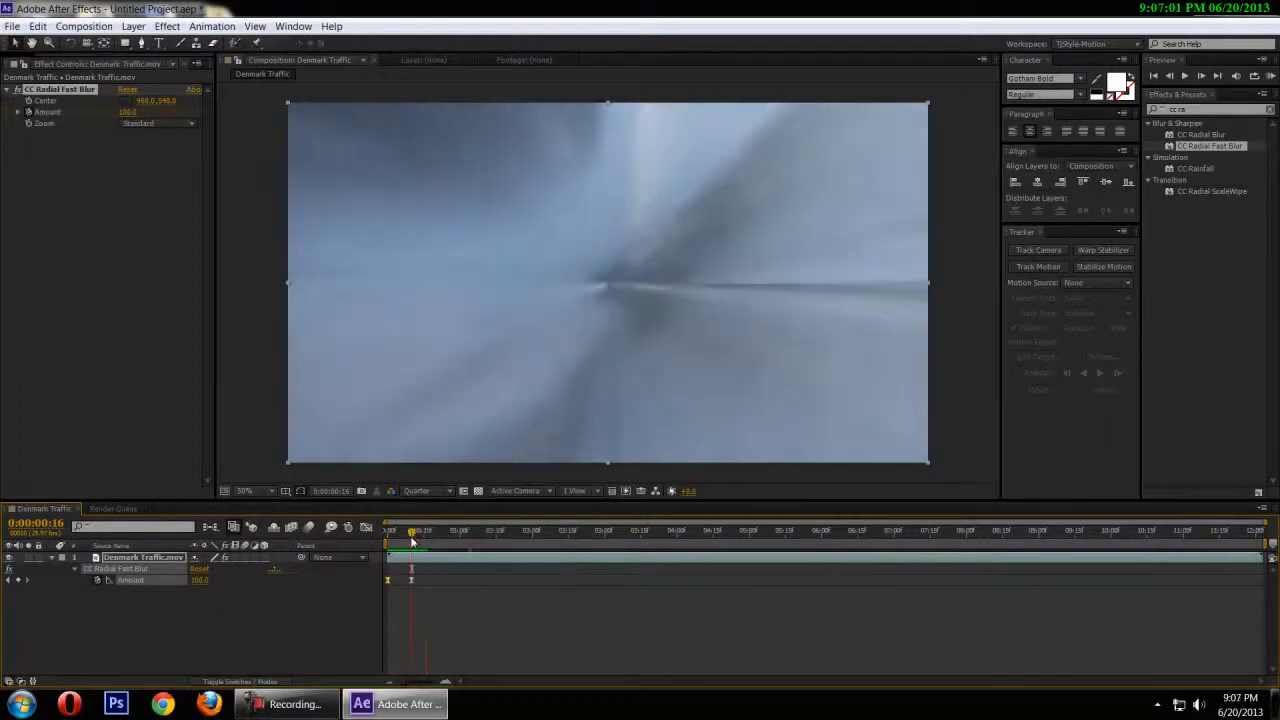
drag(421, 530, 411, 530)
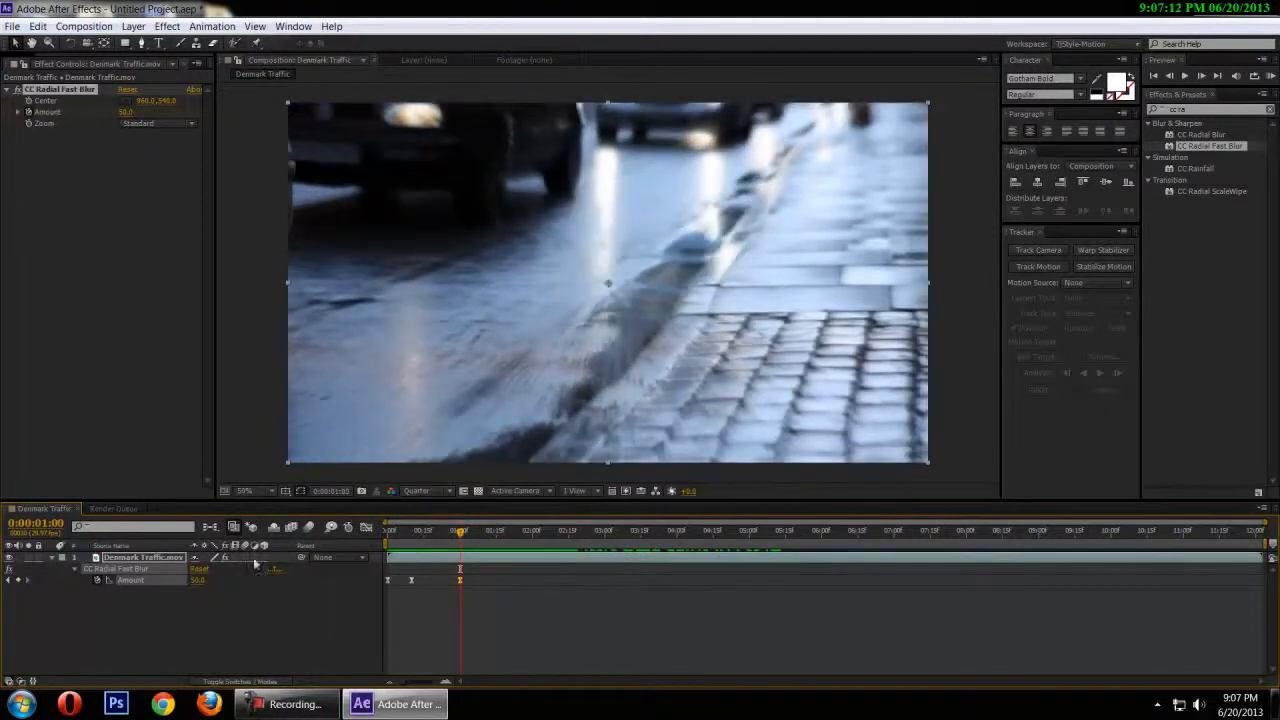
mouse_move(210, 590)
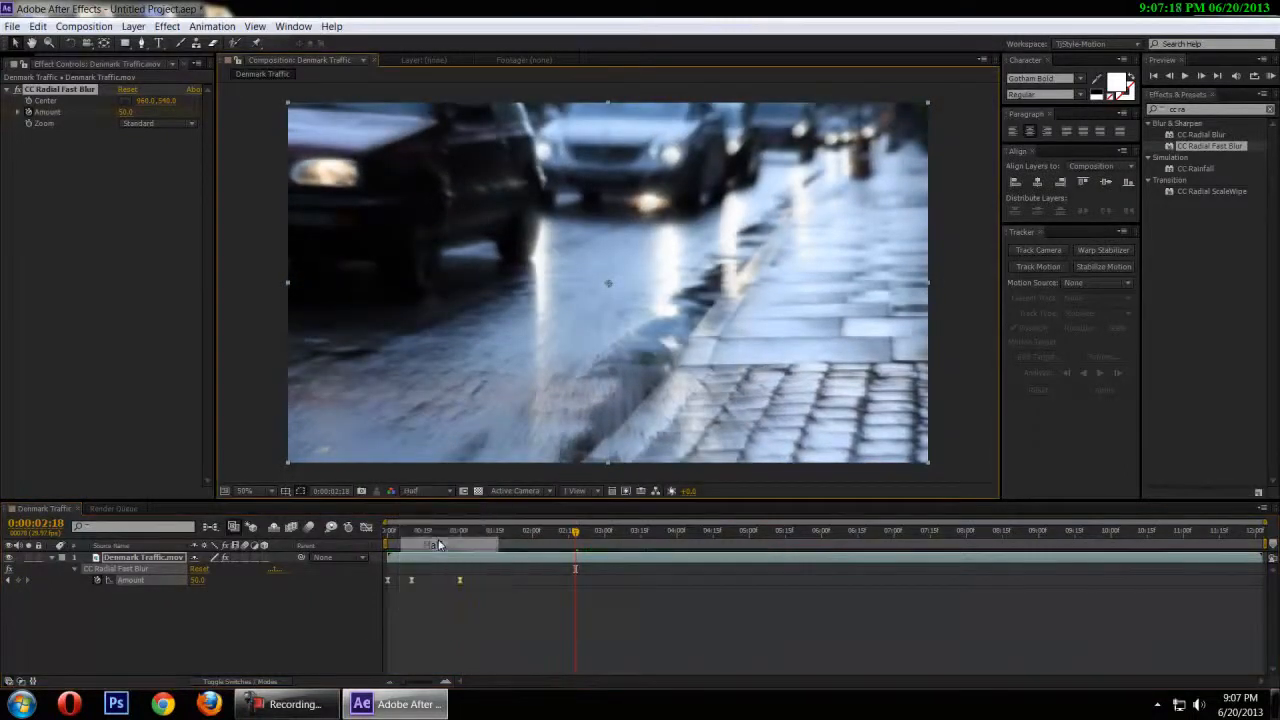
- Scrub later in the clip and set the one-second Amount keyframe to 0
click(425, 491)
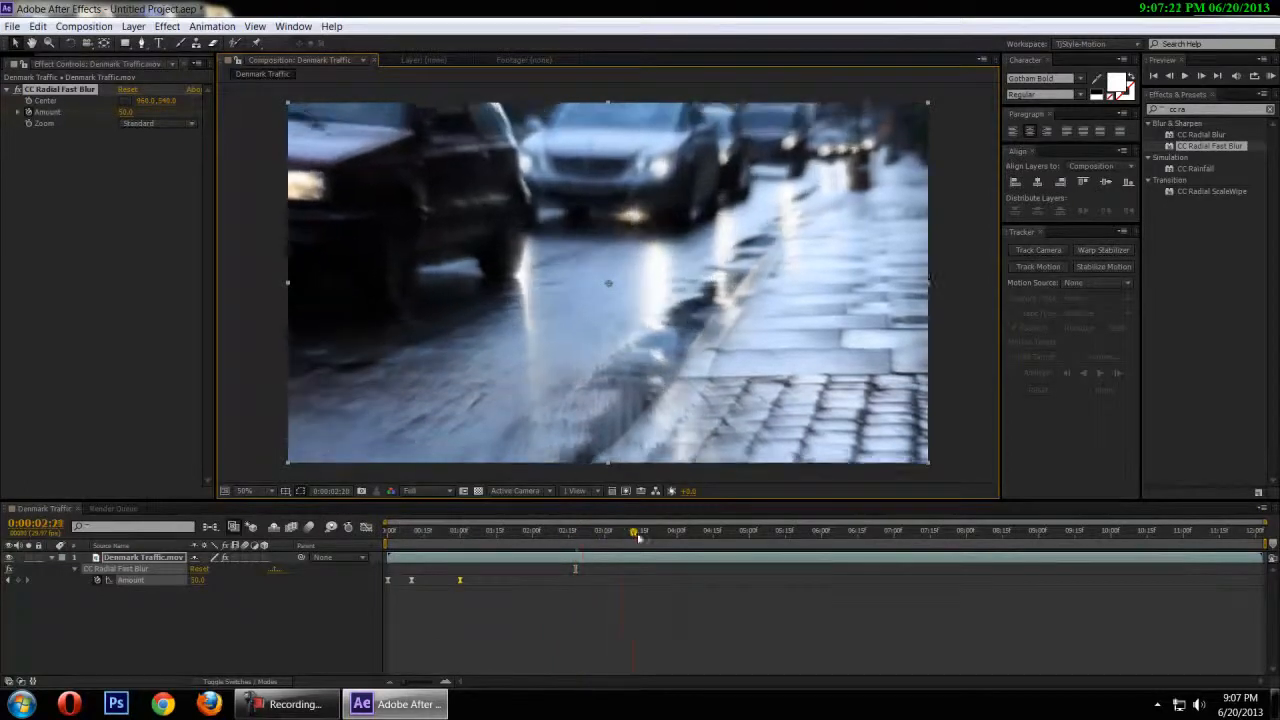
click(823, 530)
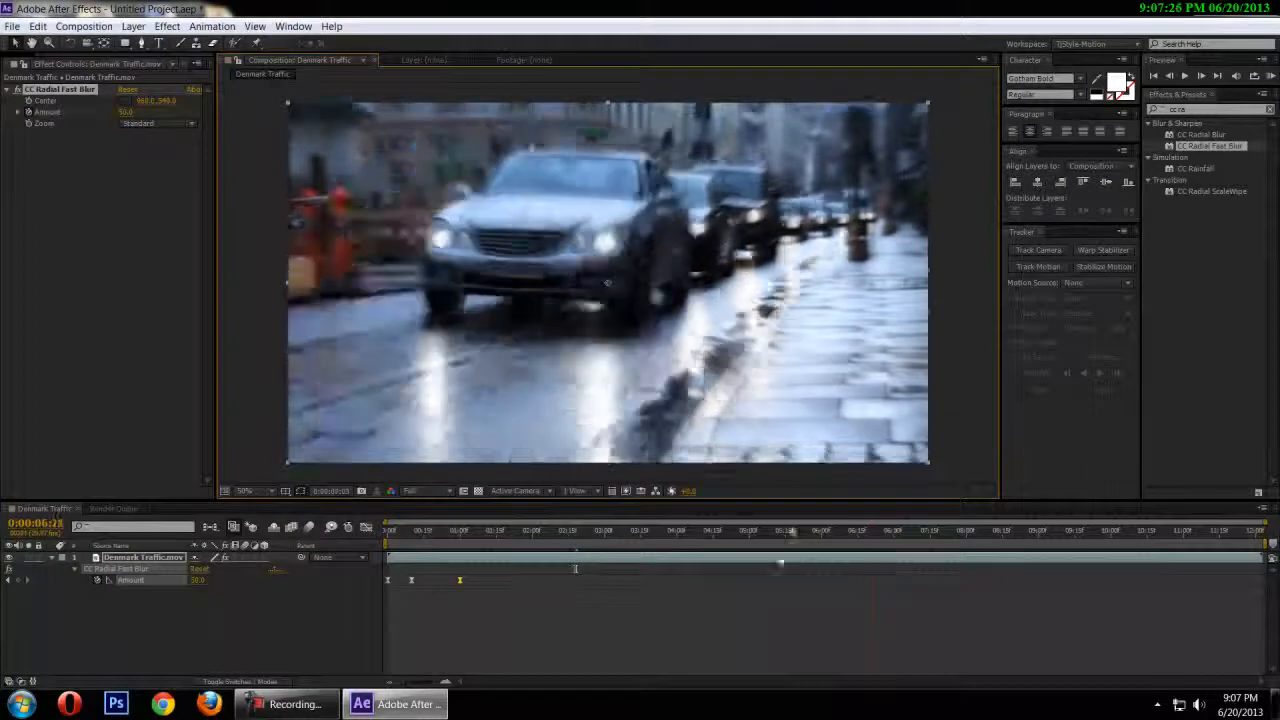
click(478, 531)
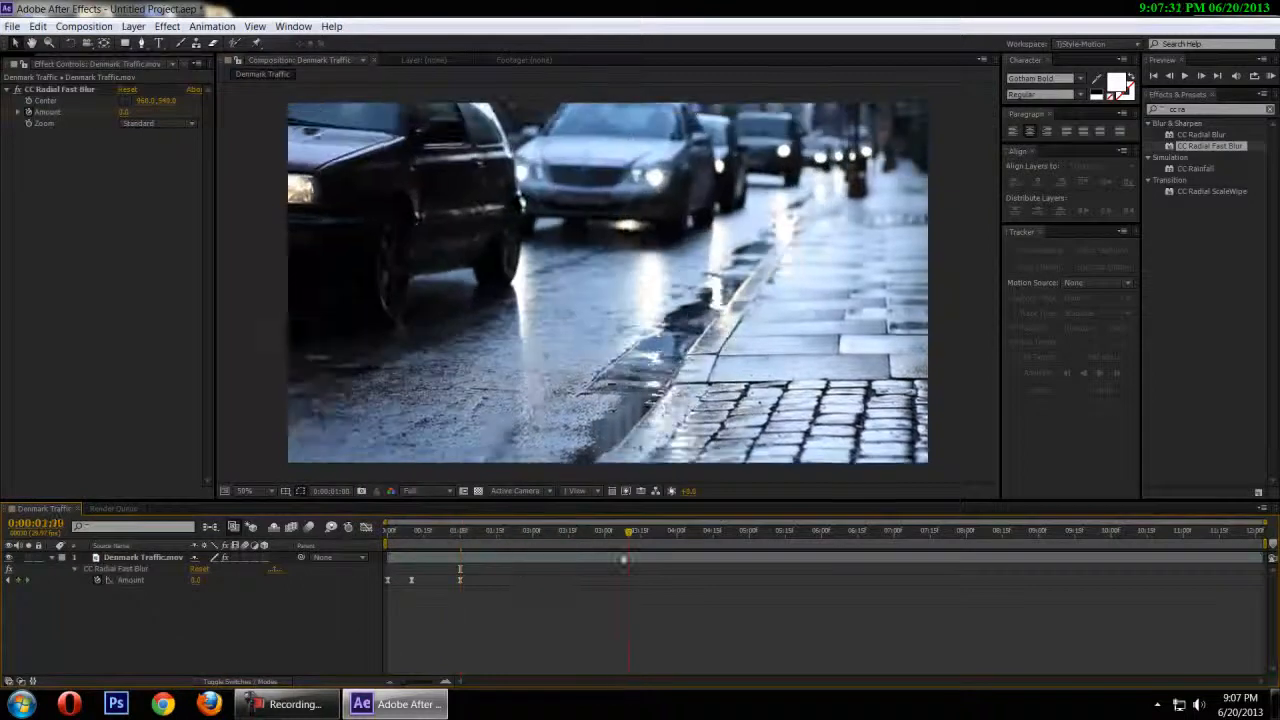
- Switch preview resolution to Quarter and scrub through the blur-burst intro from the start
click(425, 491)
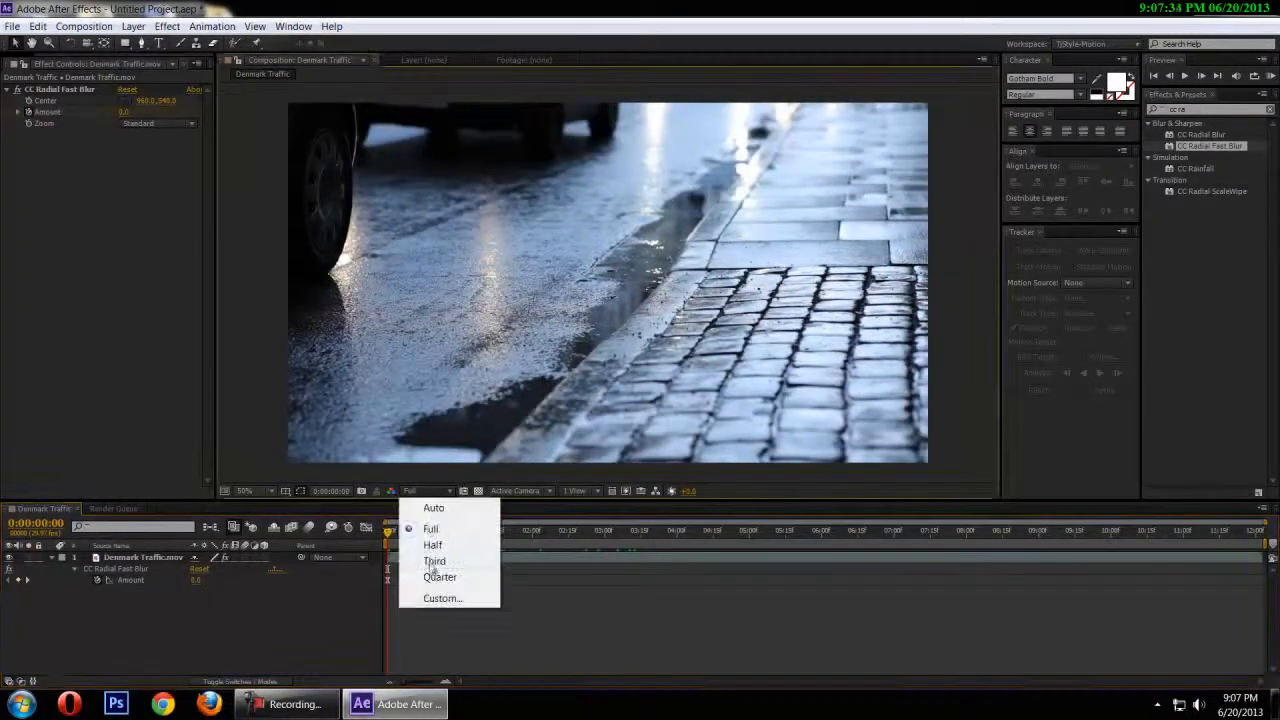
click(440, 577)
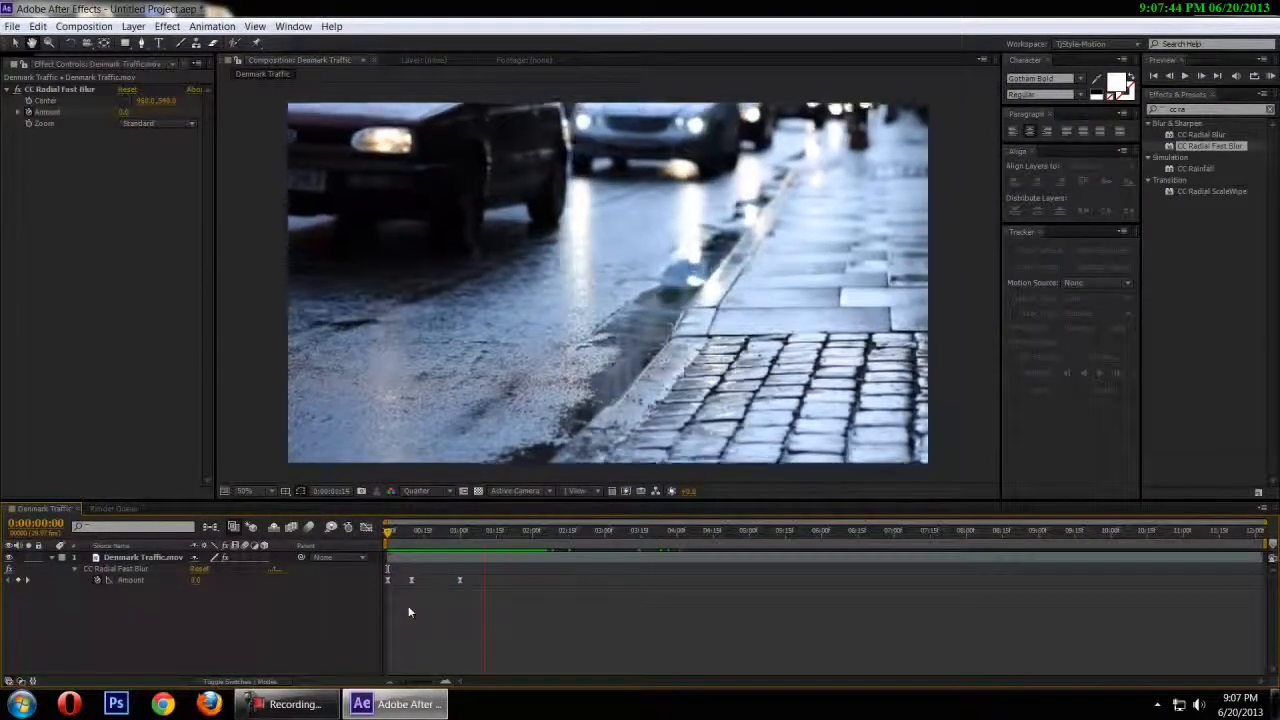
drag(388, 531, 460, 531)
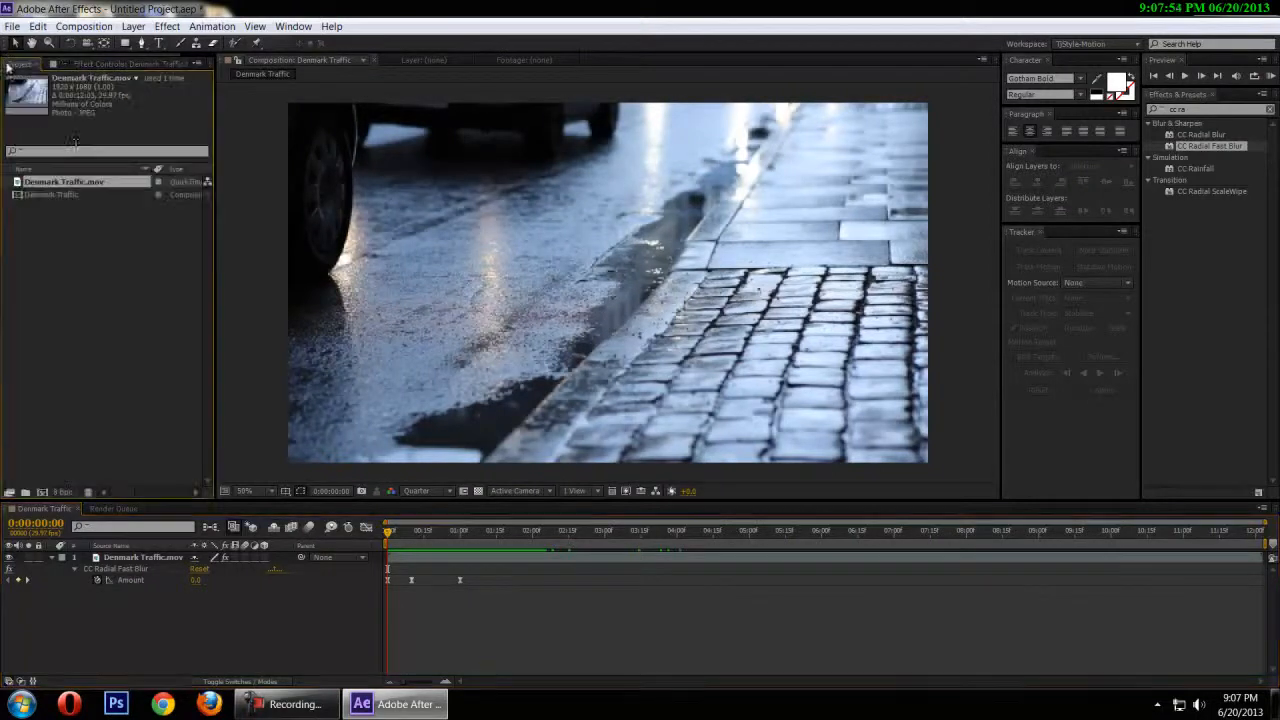
click(287, 703)
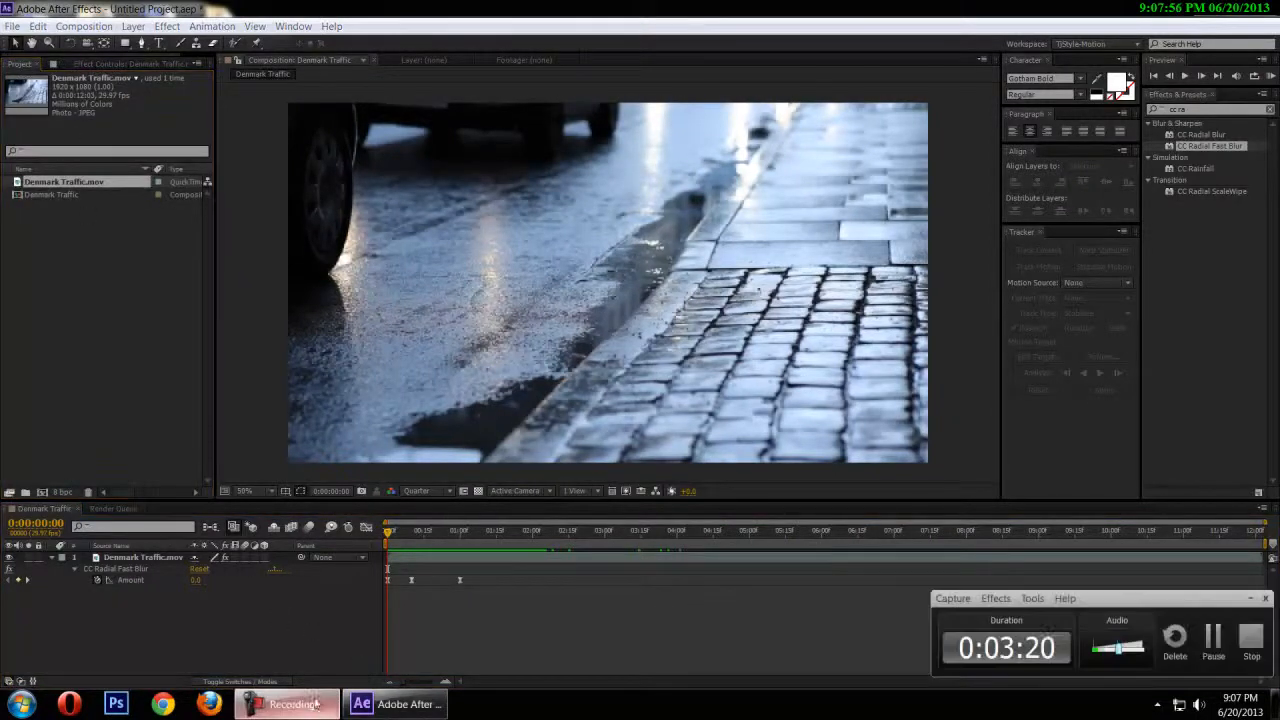